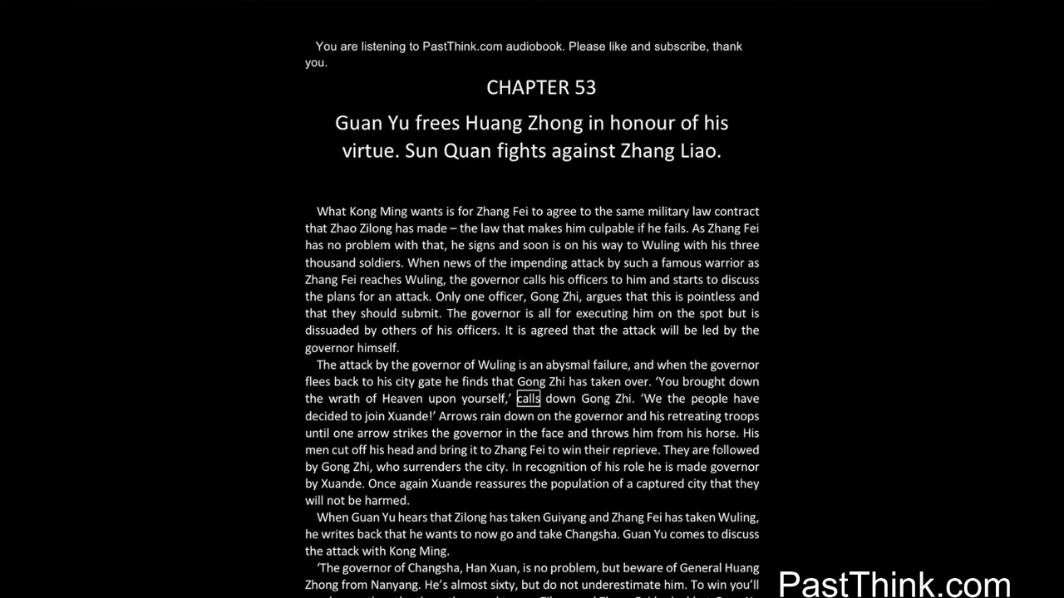
{"action": "left_click", "coordinate": [623, 399]}
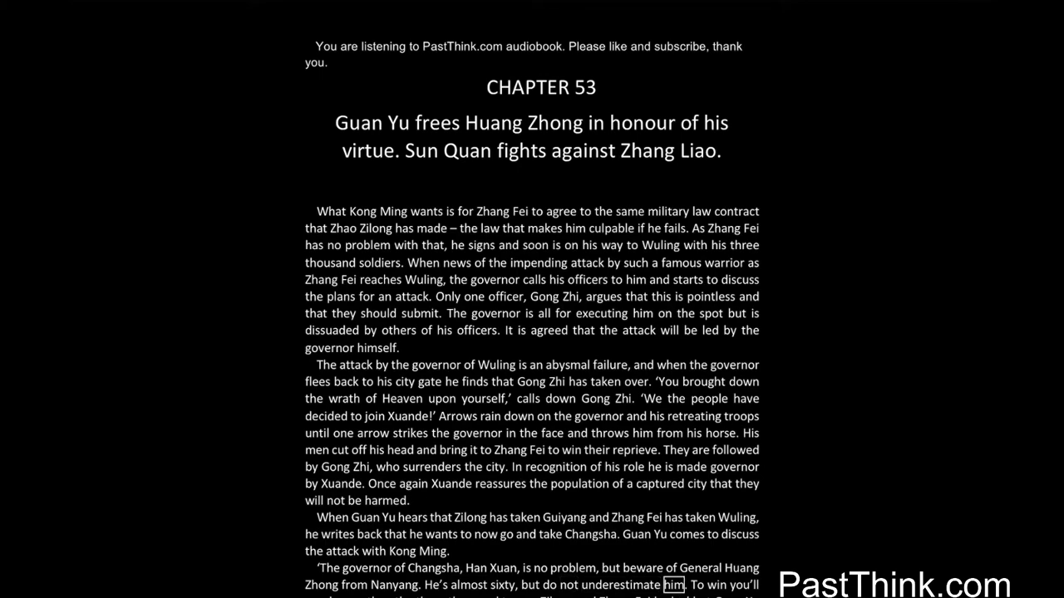
{"action": "scroll", "scroll_direction": "down", "scroll_amount": 3}
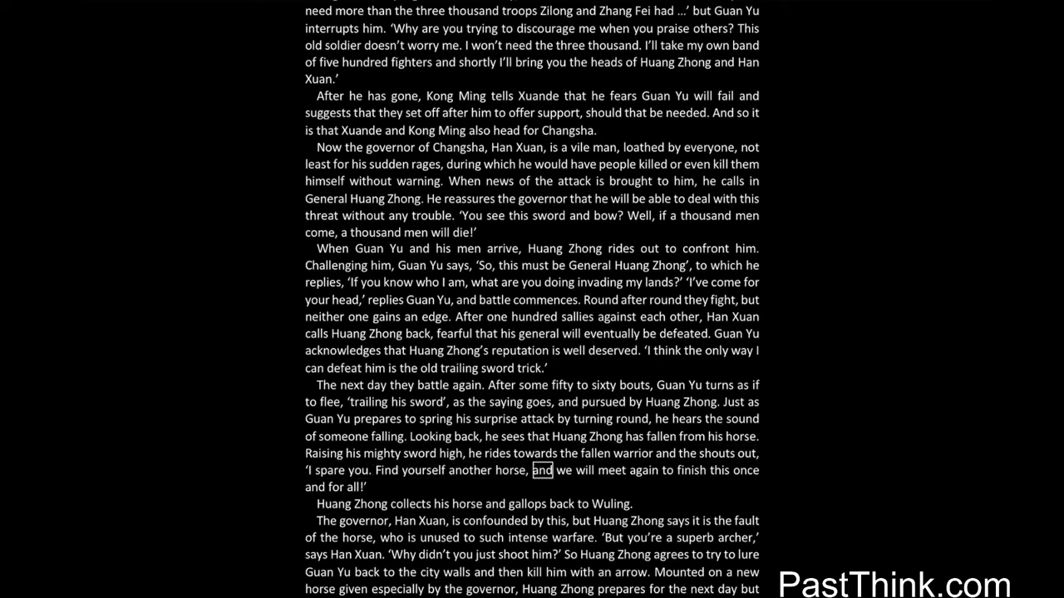
{"action": "left_click", "coordinate": [571, 539]}
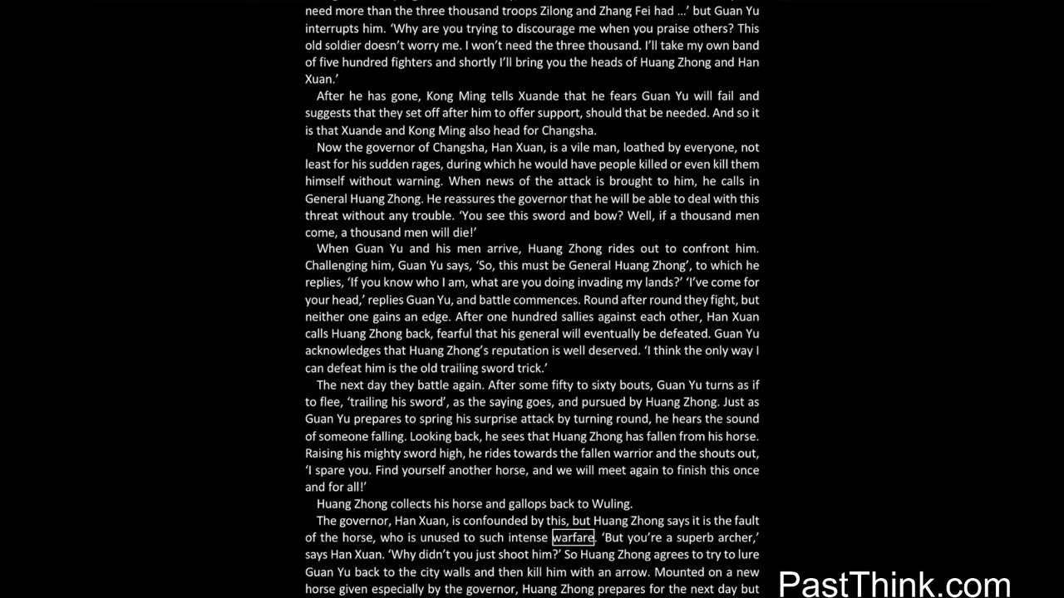
{"action": "scroll", "scroll_direction": "down", "scroll_amount": 3}
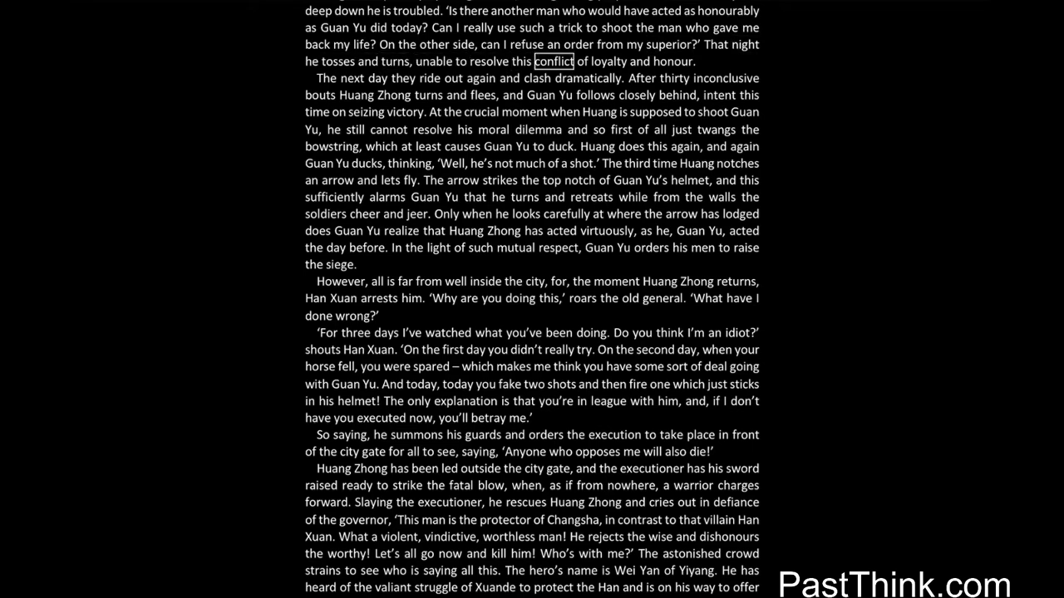
{"action": "double_click", "coordinate": [675, 61]}
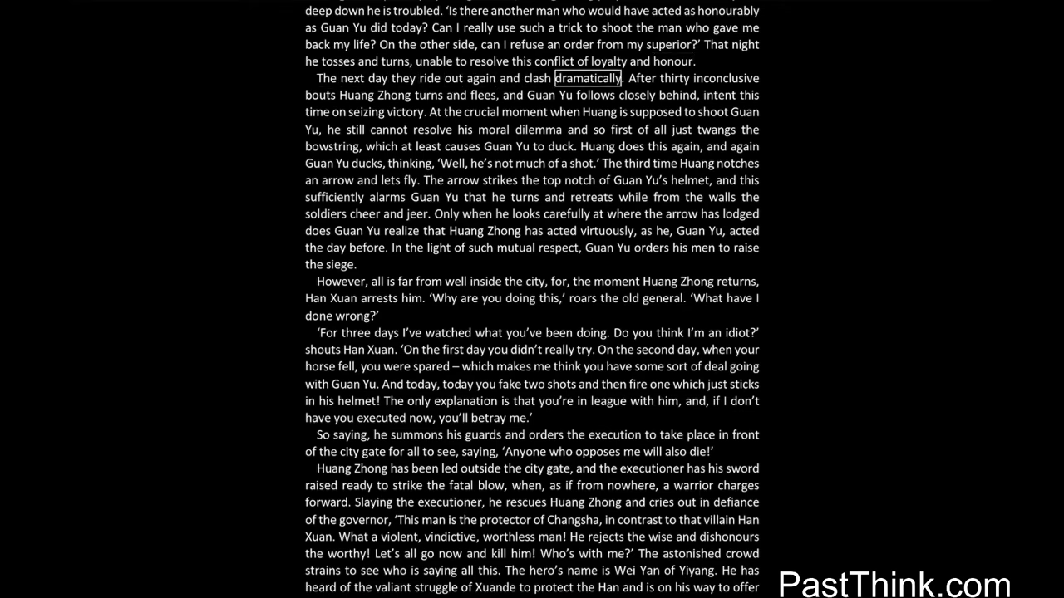
{"action": "left_click", "coordinate": [482, 95]}
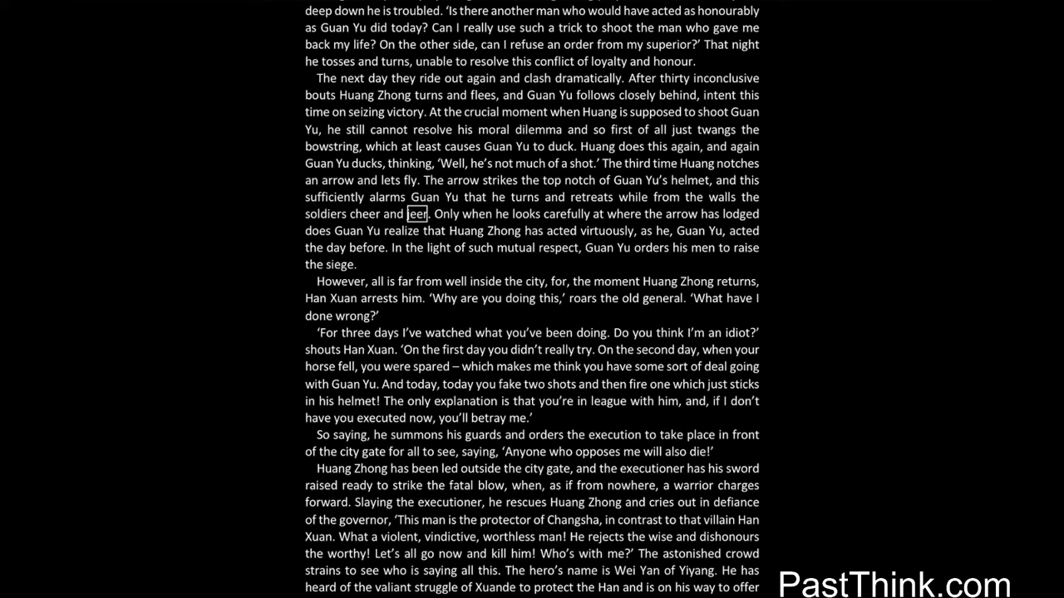
{"action": "left_click", "coordinate": [652, 213]}
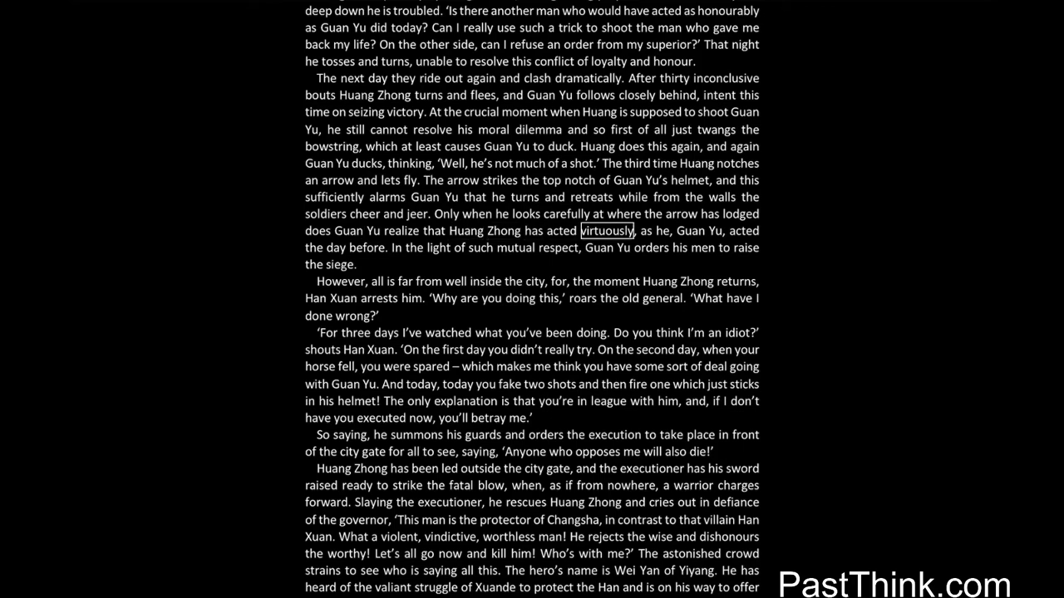
{"action": "double_click", "coordinate": [742, 231]}
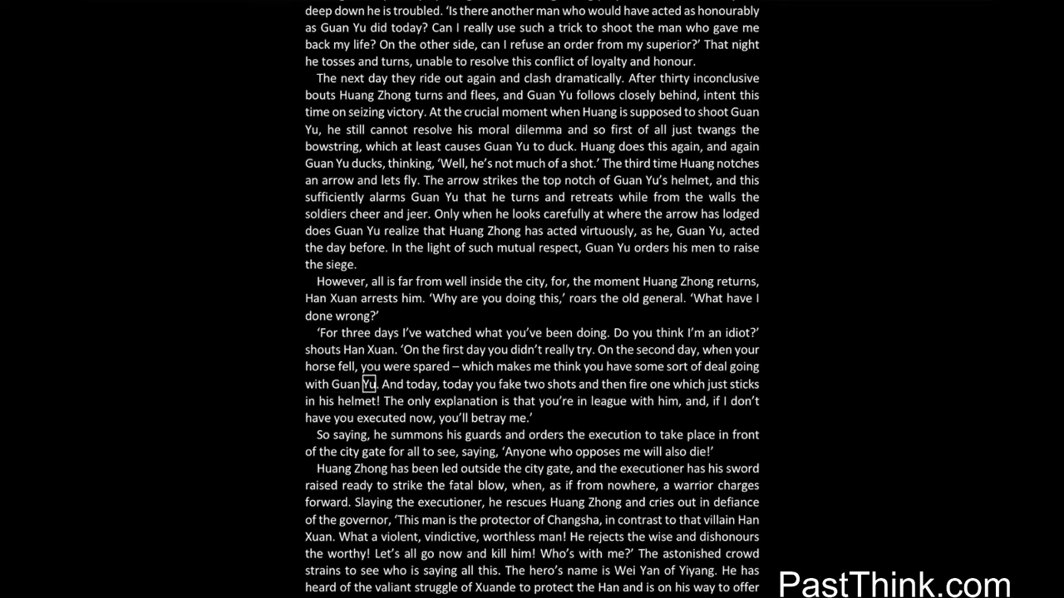
{"action": "double_click", "coordinate": [486, 384]}
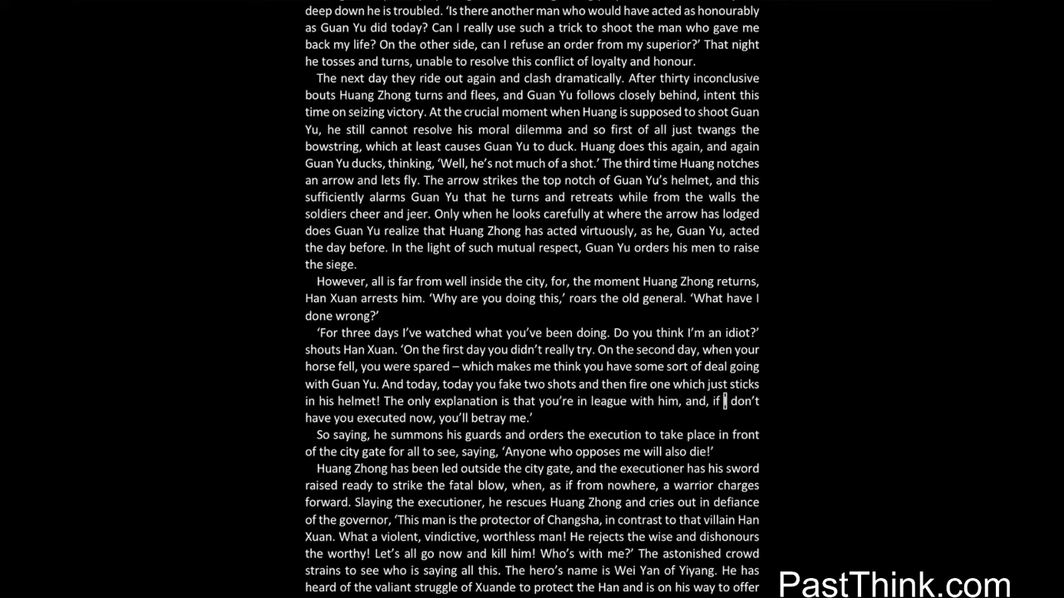
{"action": "double_click", "coordinate": [489, 419]}
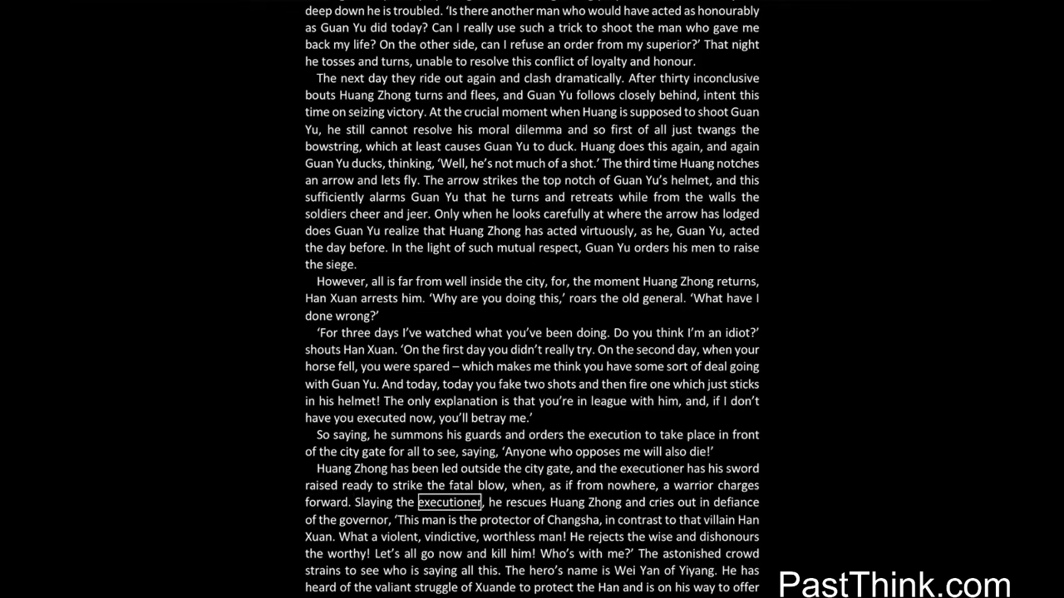
{"action": "double_click", "coordinate": [662, 502]}
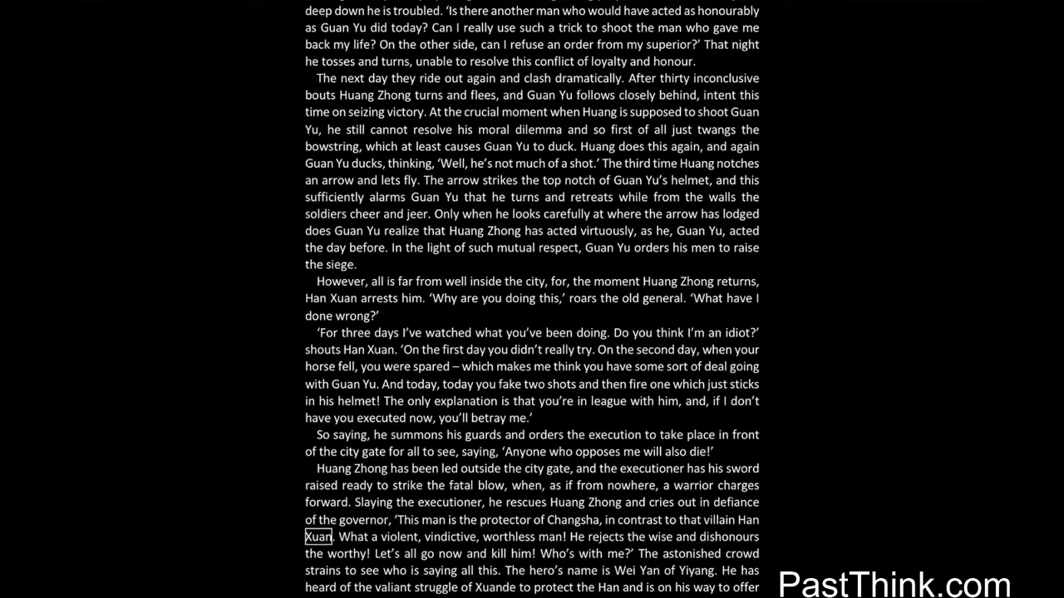
{"action": "double_click", "coordinate": [452, 536]}
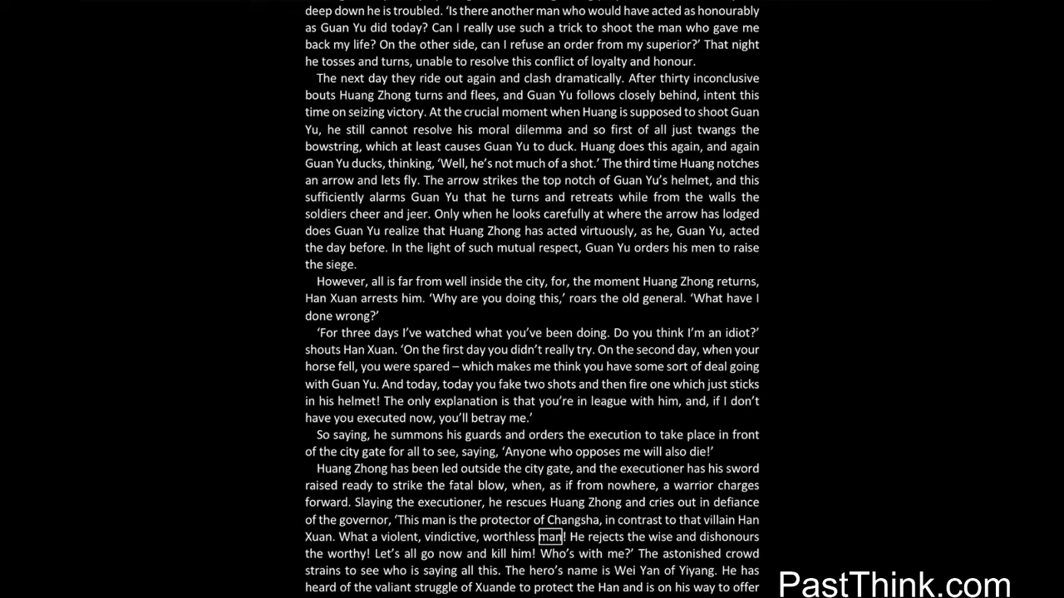
{"action": "left_click", "coordinate": [728, 537]}
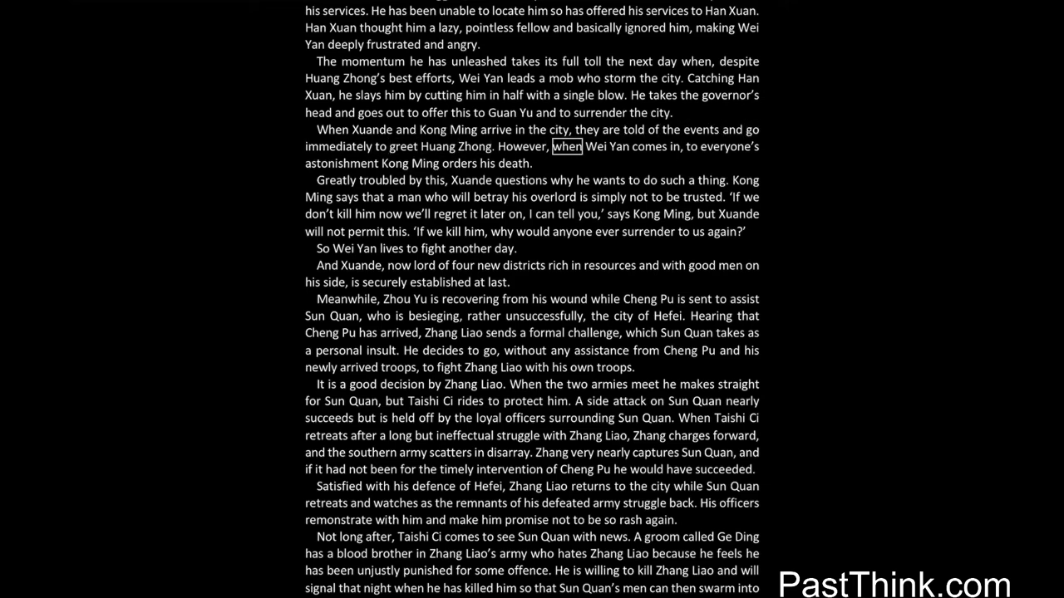
{"action": "left_click", "coordinate": [730, 147]}
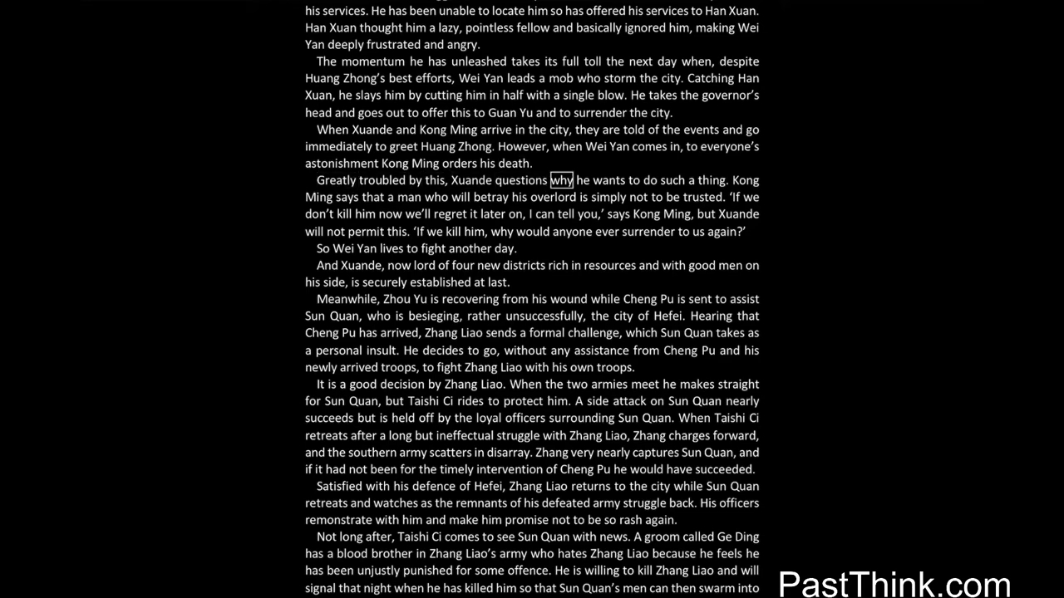
{"action": "double_click", "coordinate": [711, 179]}
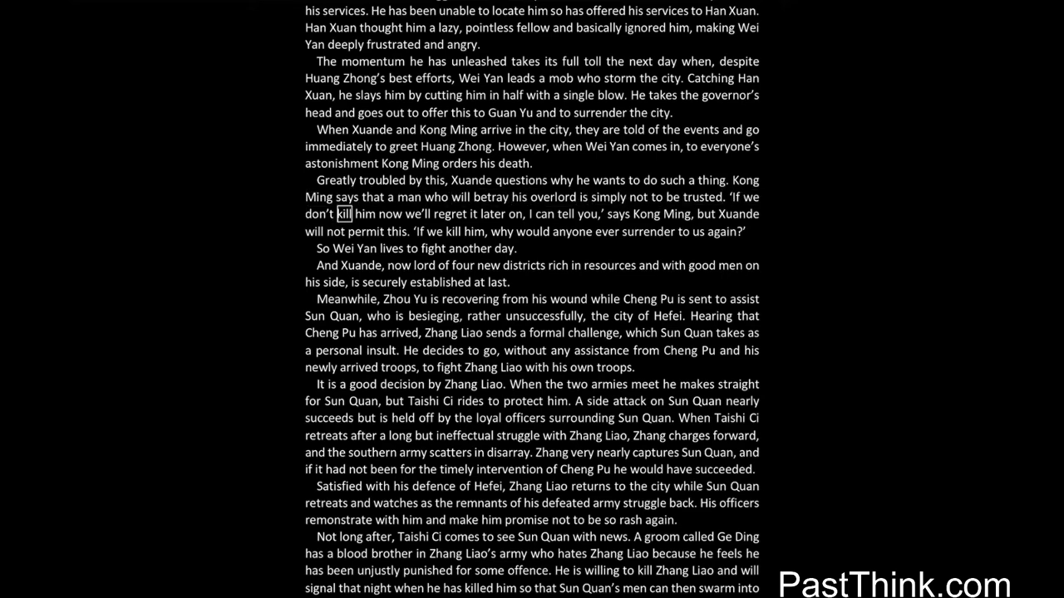
{"action": "left_click", "coordinate": [396, 231]}
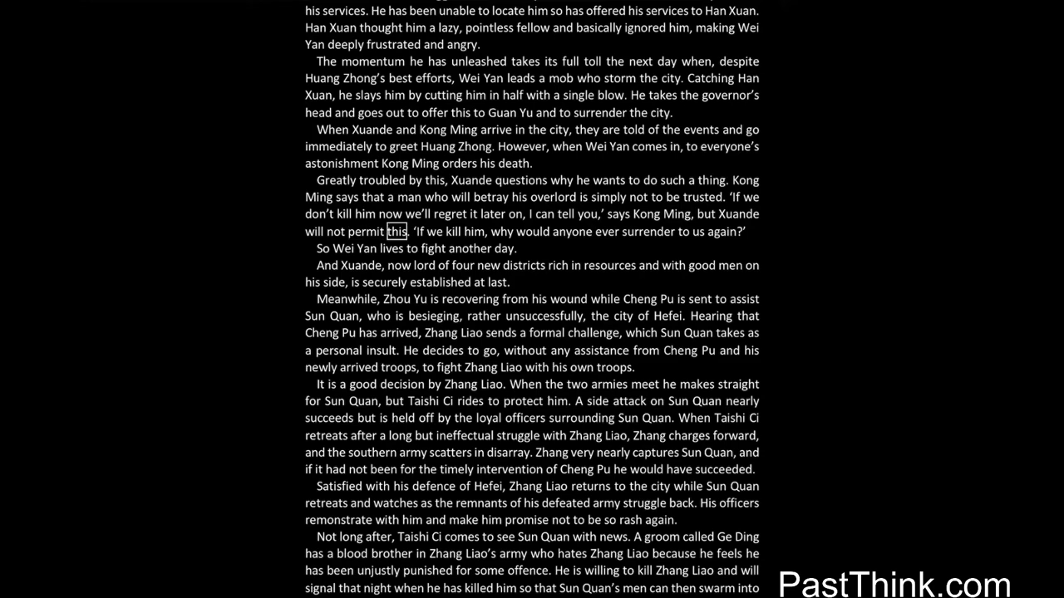
{"action": "double_click", "coordinate": [505, 249]}
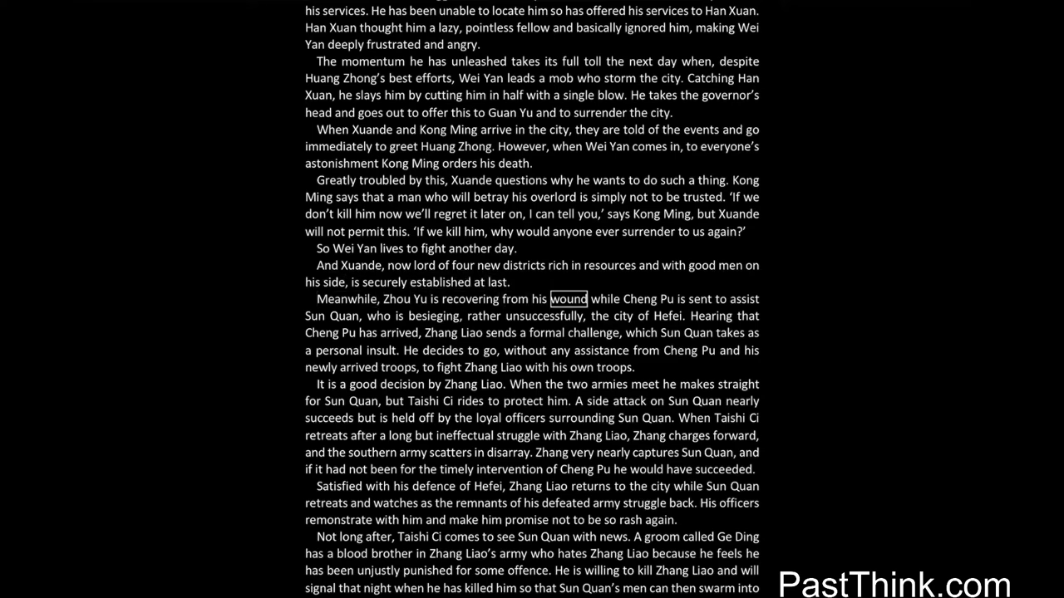
{"action": "double_click", "coordinate": [342, 315]}
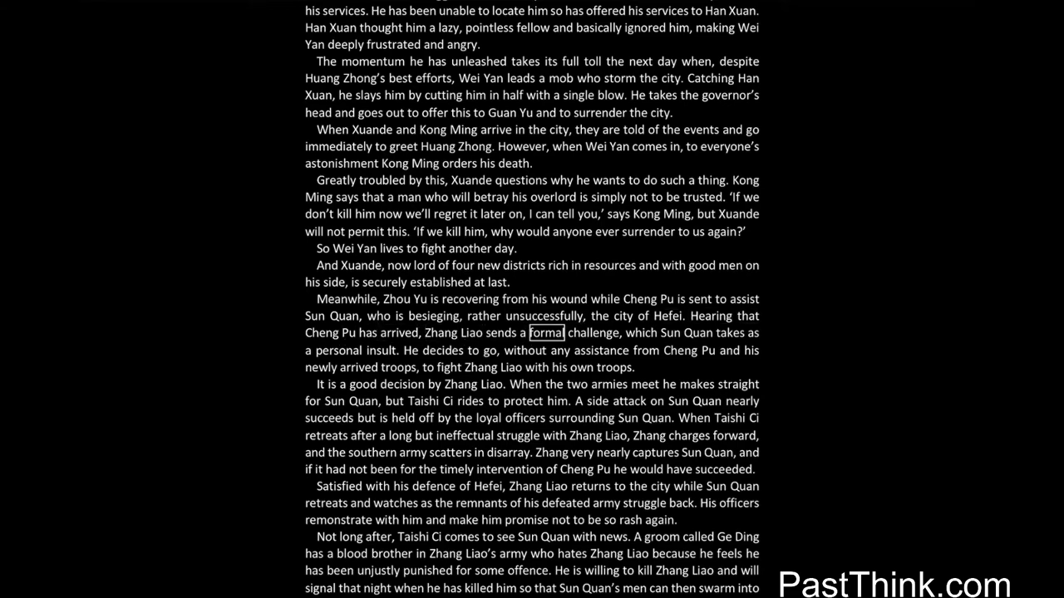
{"action": "left_click", "coordinate": [380, 349]}
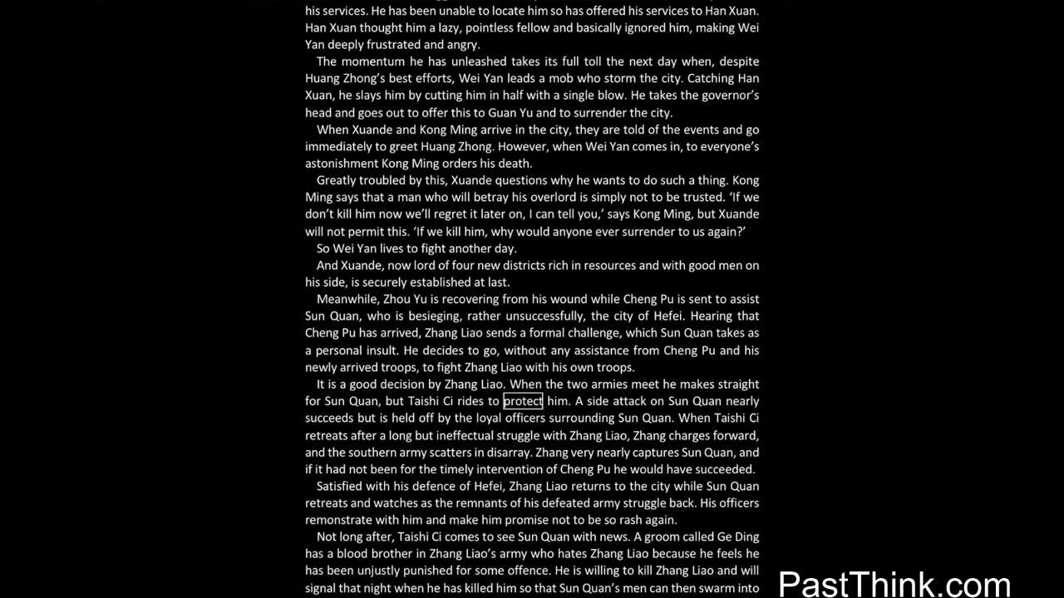
{"action": "left_click", "coordinate": [655, 401]}
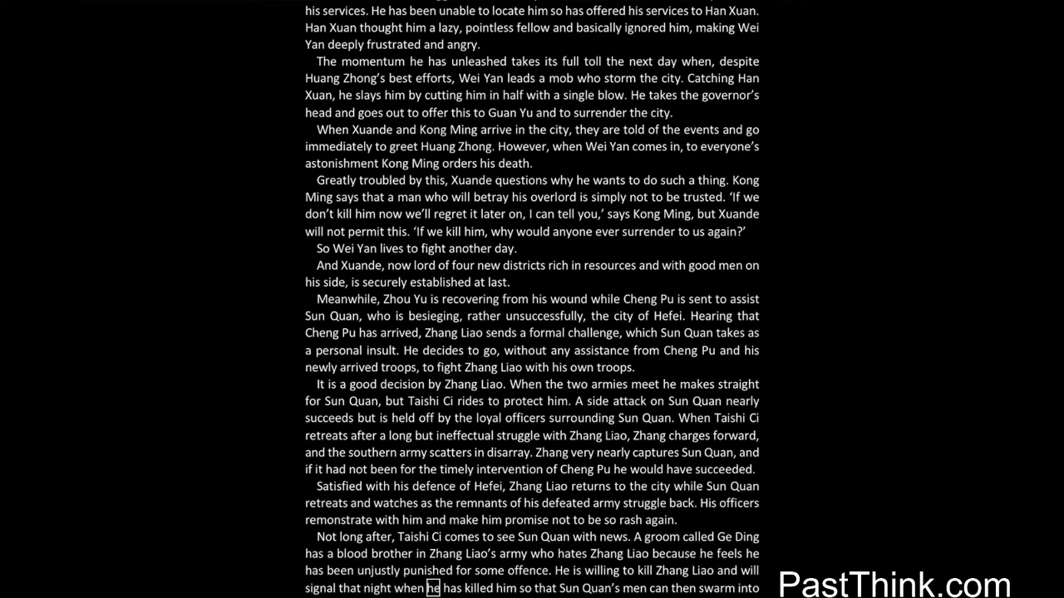
{"action": "scroll", "scroll_direction": "down", "scroll_amount": 3}
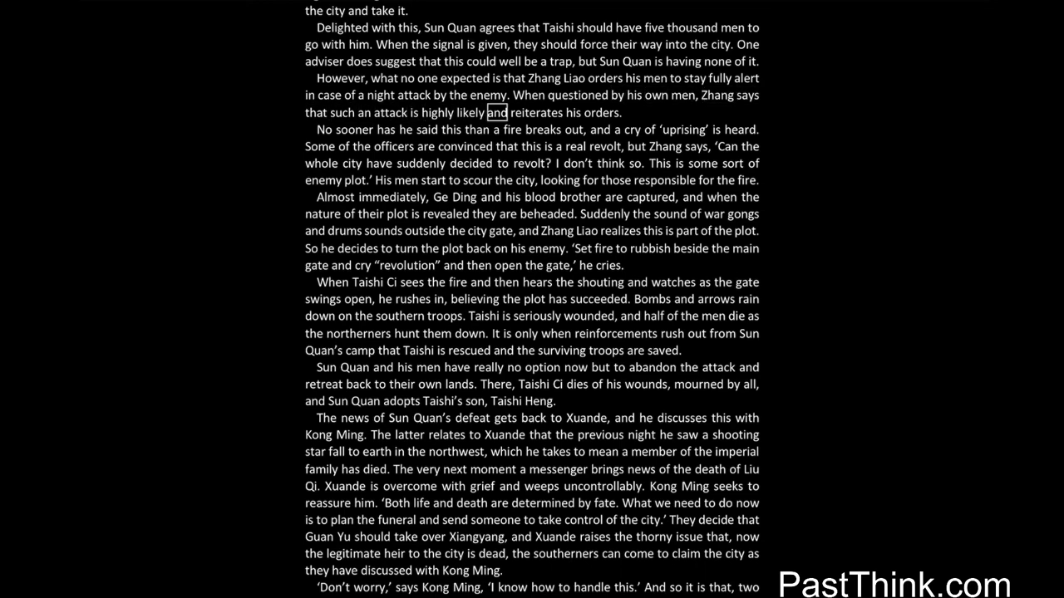
{"action": "left_click", "coordinate": [531, 147]}
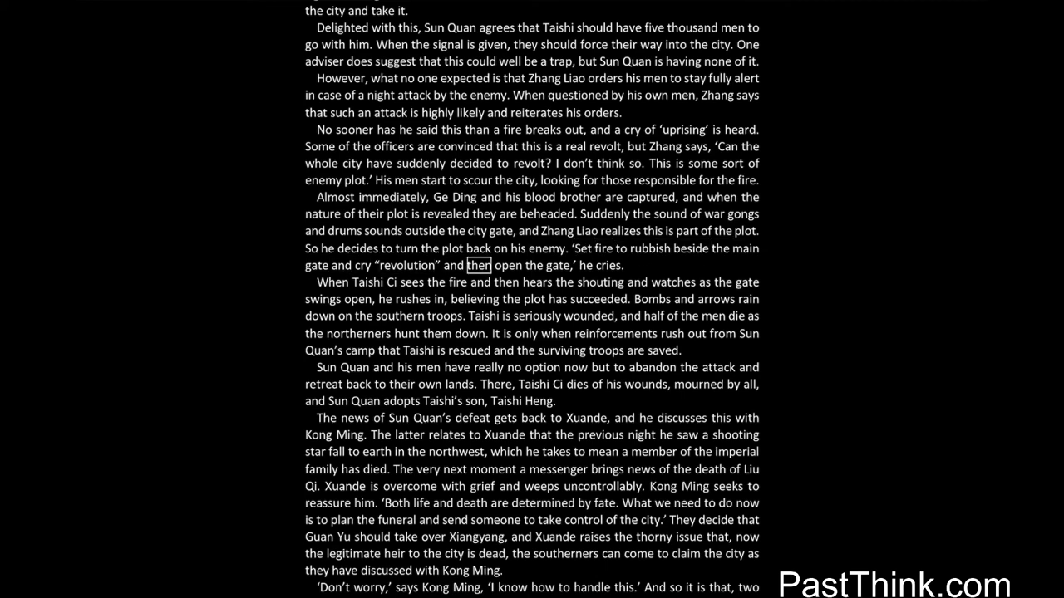
{"action": "double_click", "coordinate": [482, 316]}
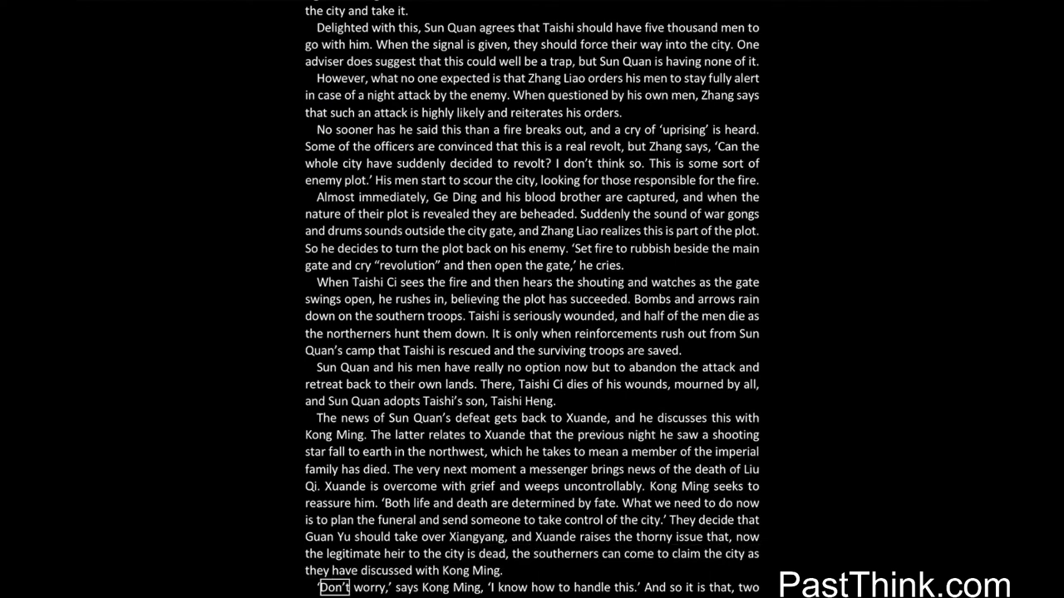
{"action": "double_click", "coordinate": [542, 588]}
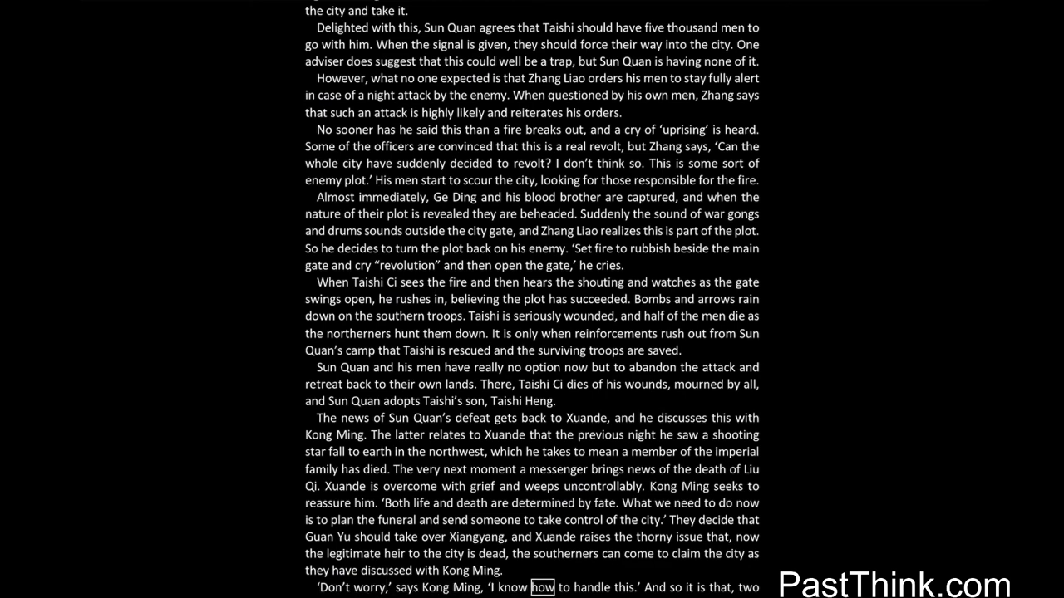